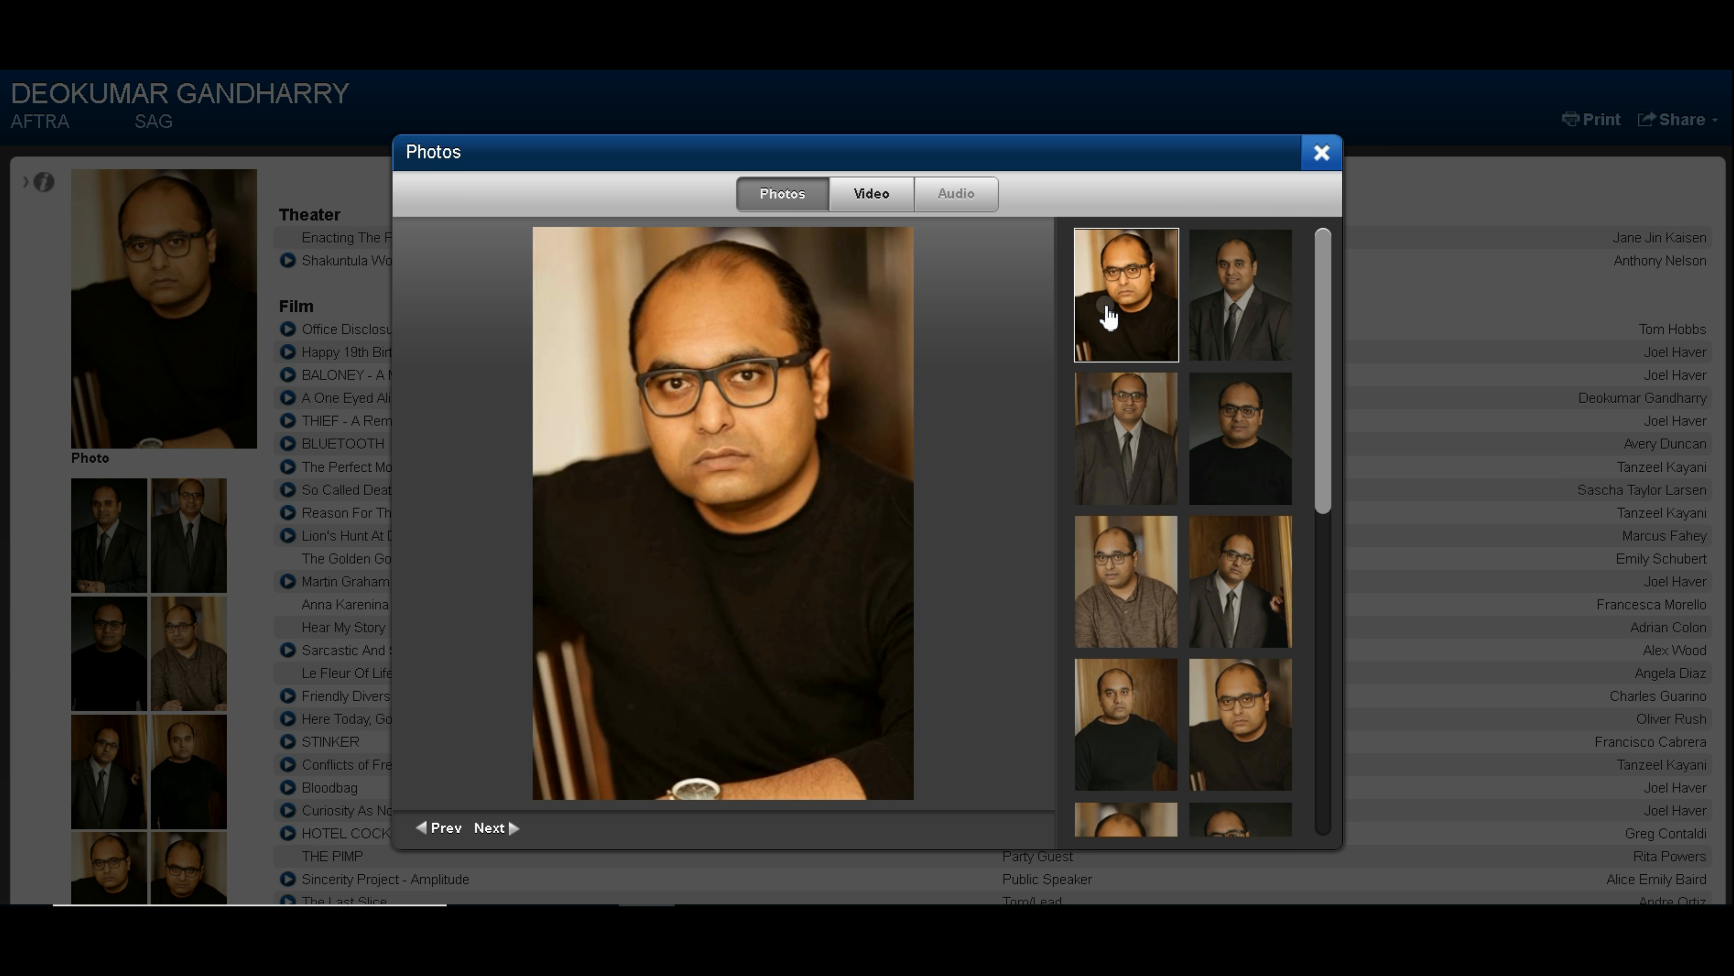
pyautogui.moveTo(1302, 169)
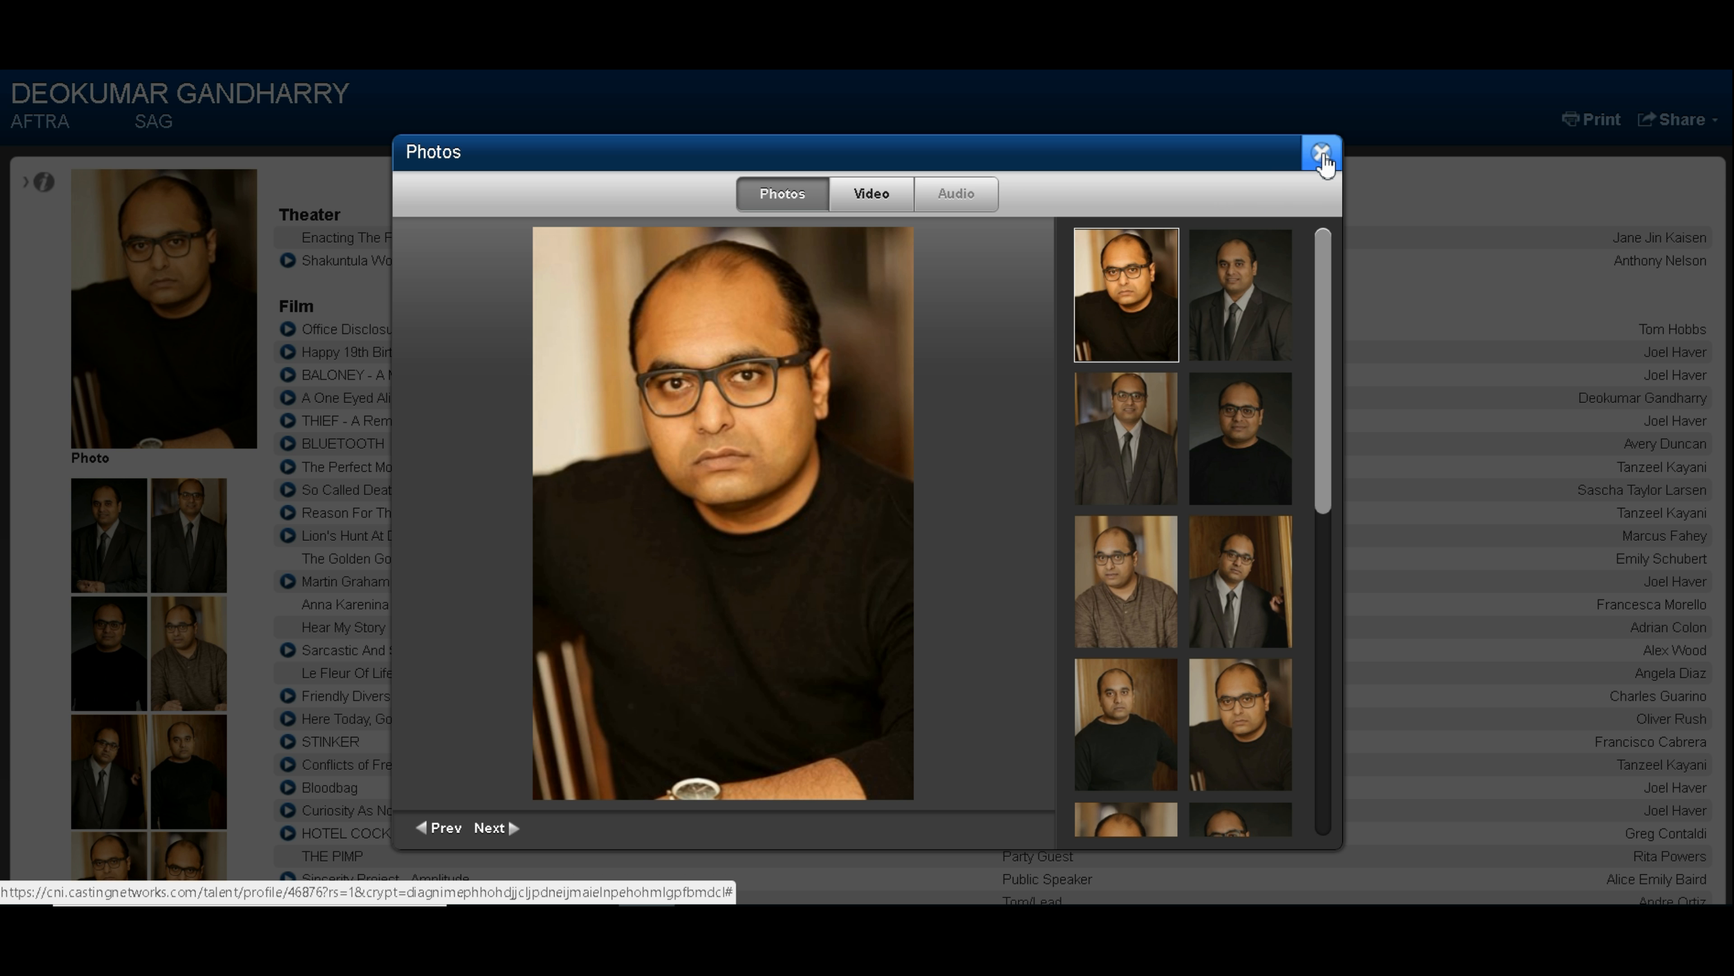
# Close the Photos gallery to return to the profile's theater and film credits.
pyautogui.click(1322, 153)
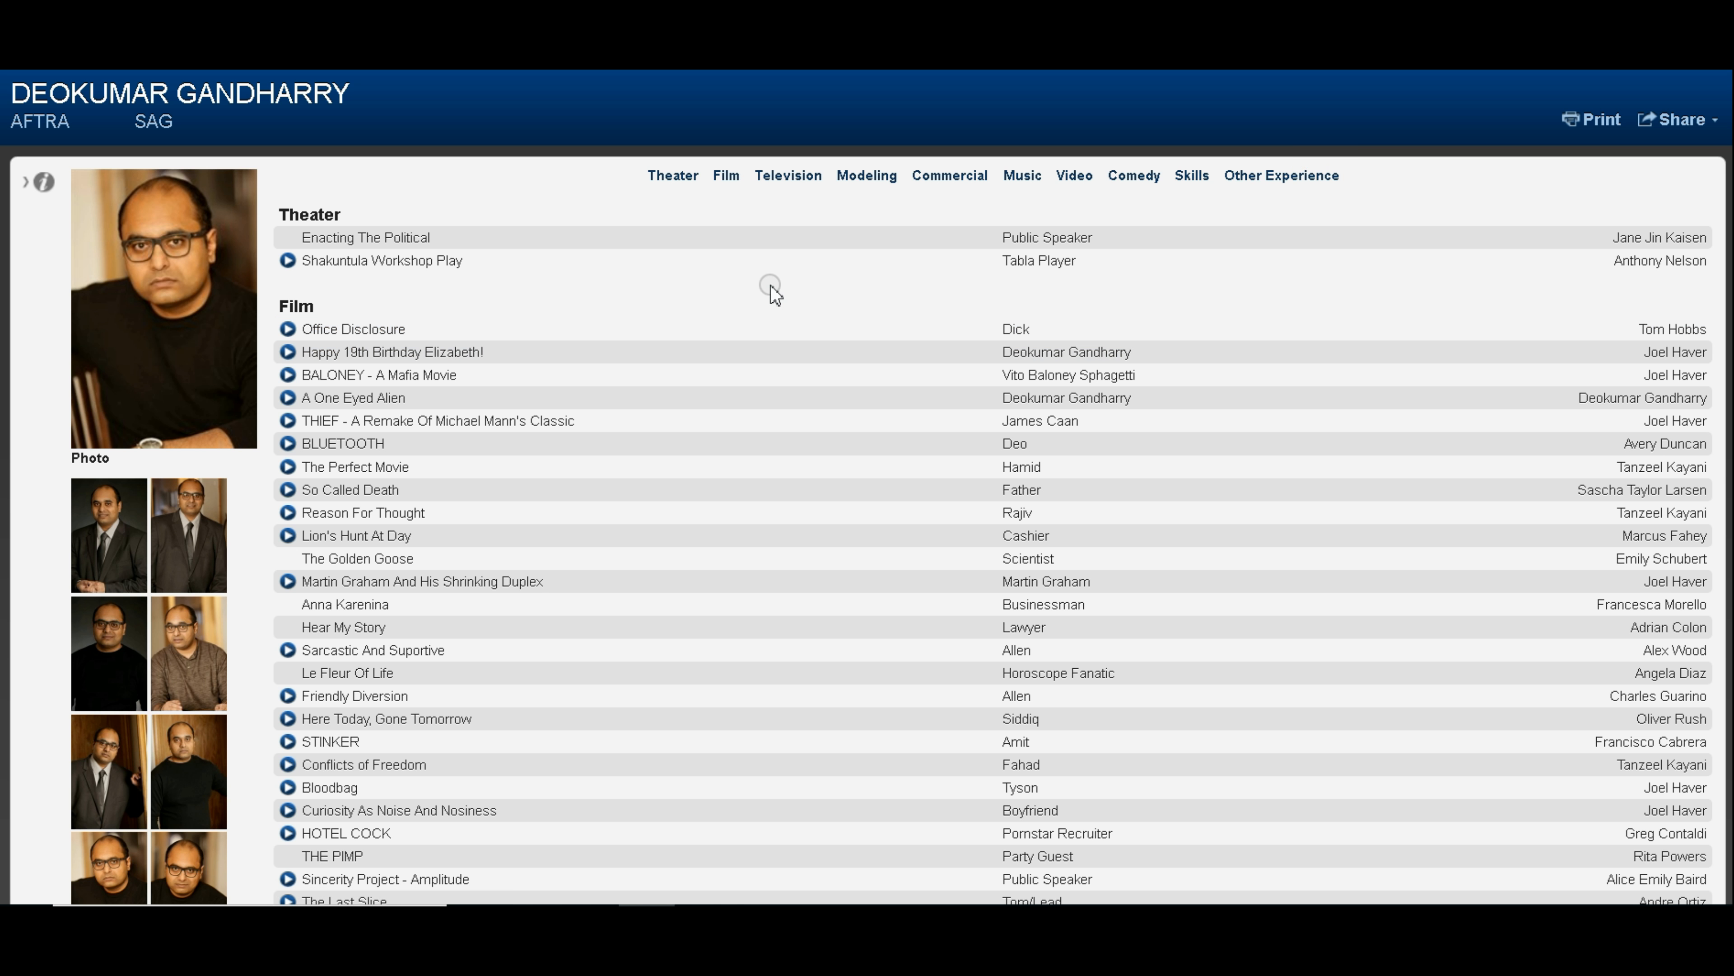
# Preview the Shakuntula Workshop Play and Office Disclosure clips, then start the Doris' Mouse Earrings clip.
pyautogui.click(286, 262)
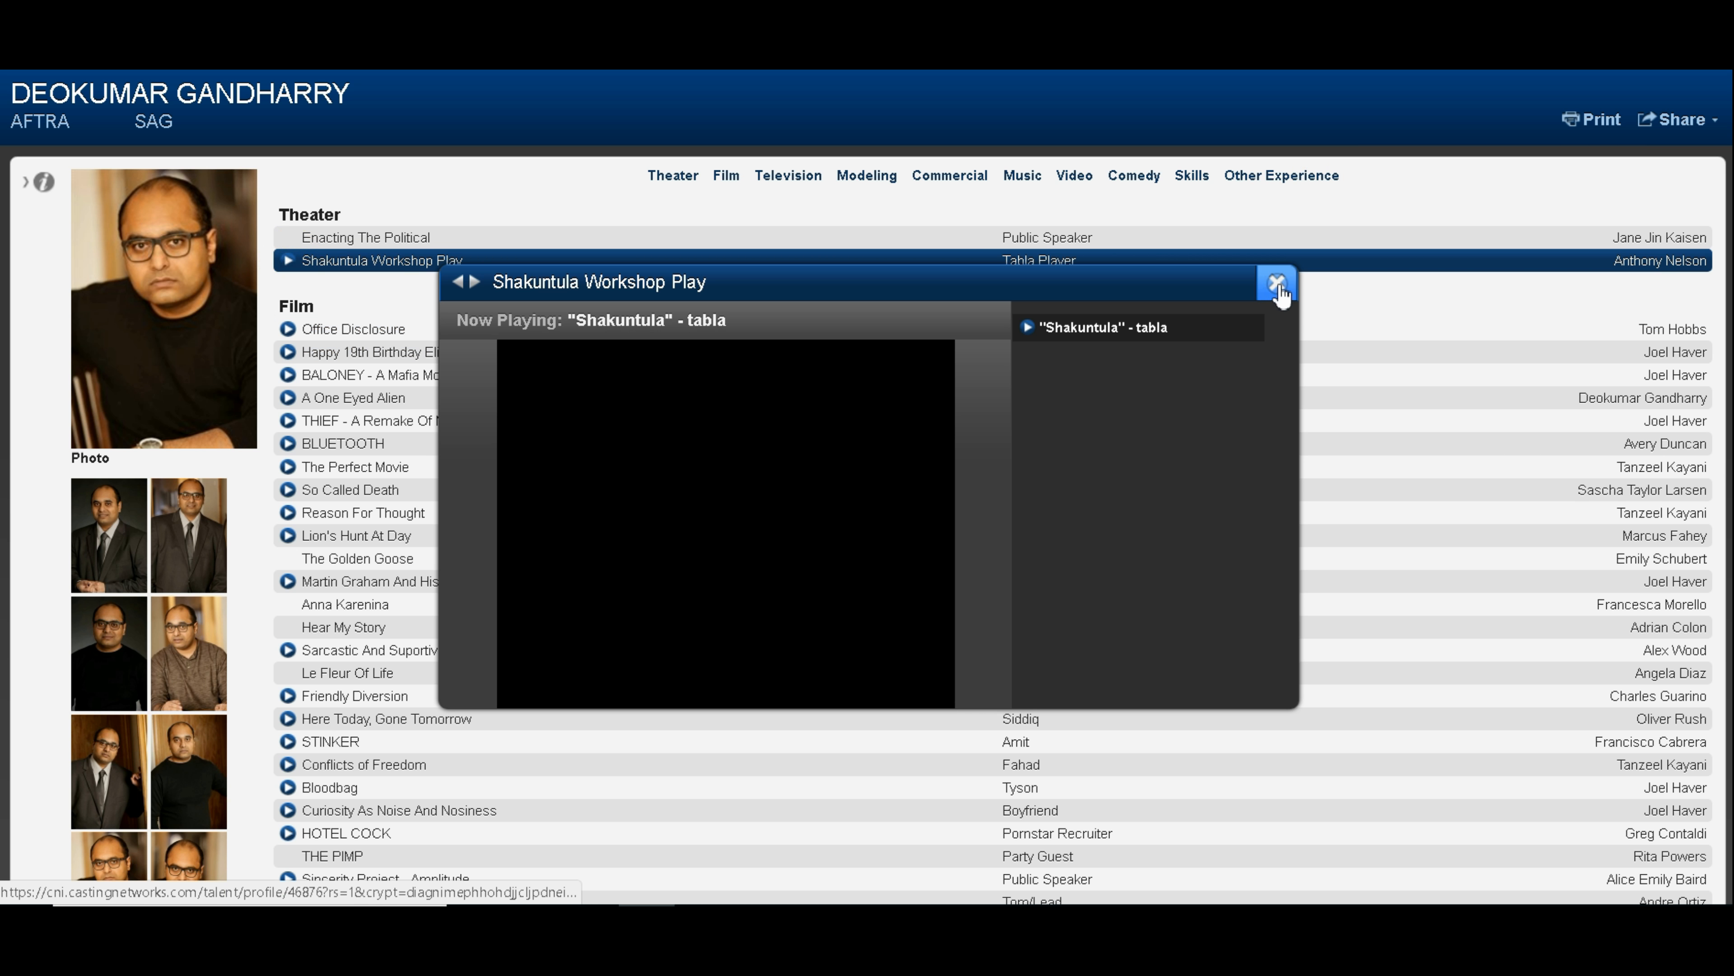
pyautogui.click(1276, 280)
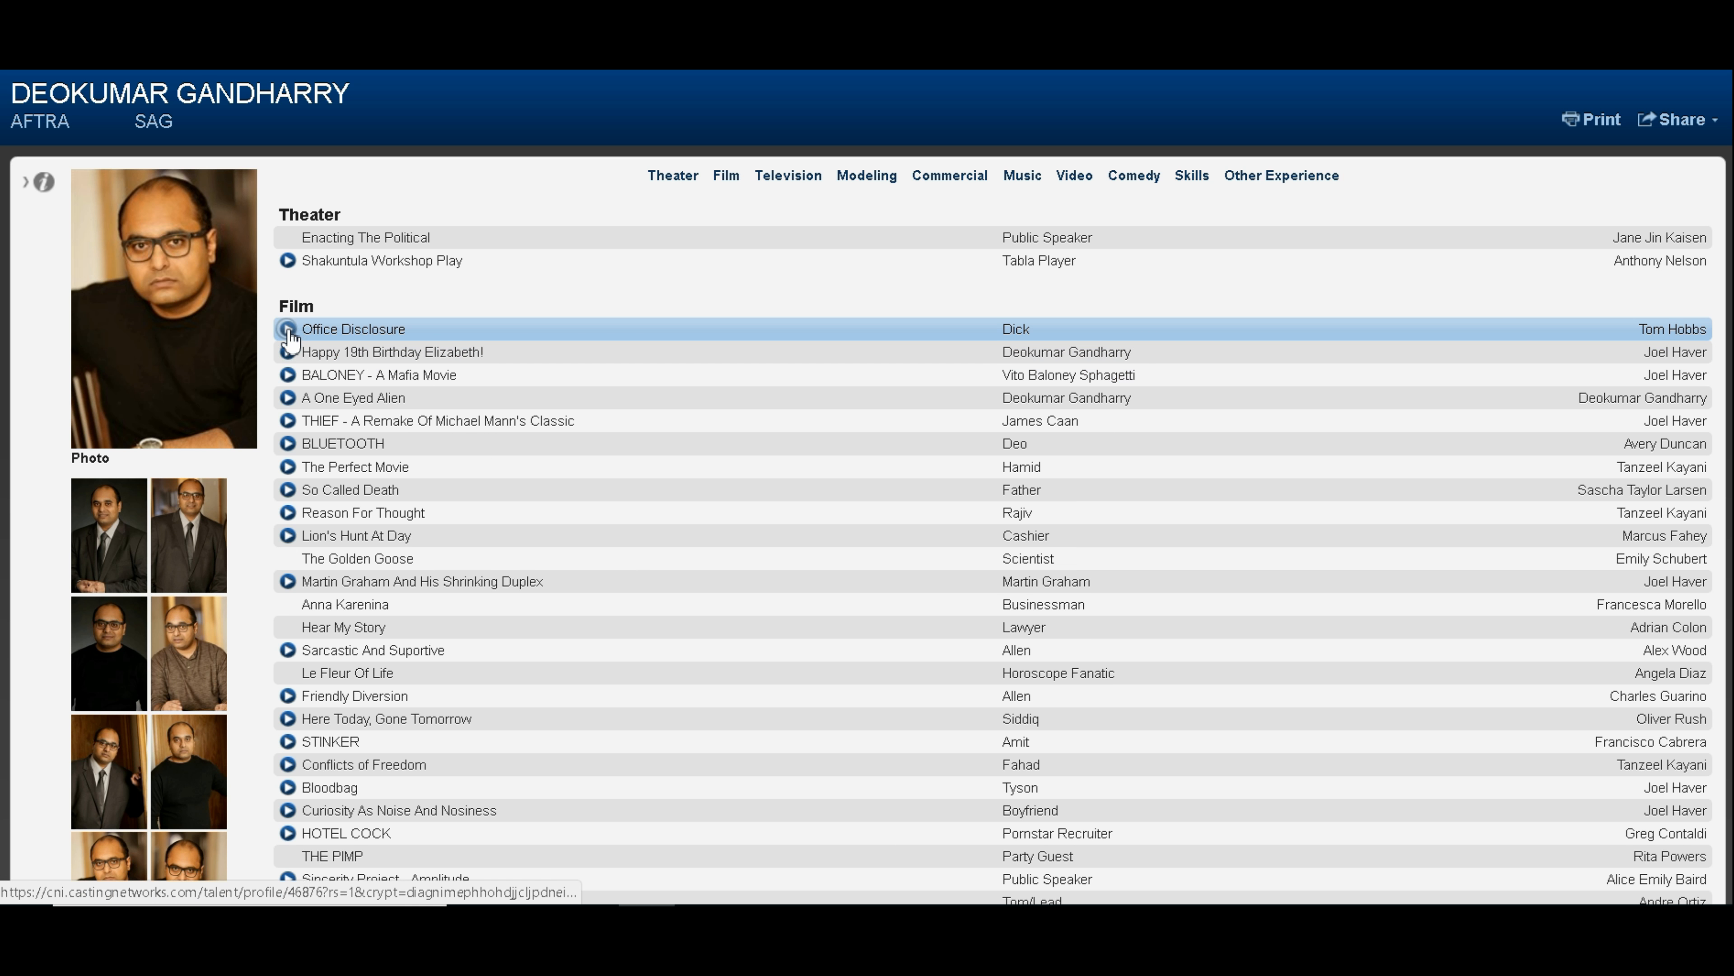
pyautogui.click(286, 329)
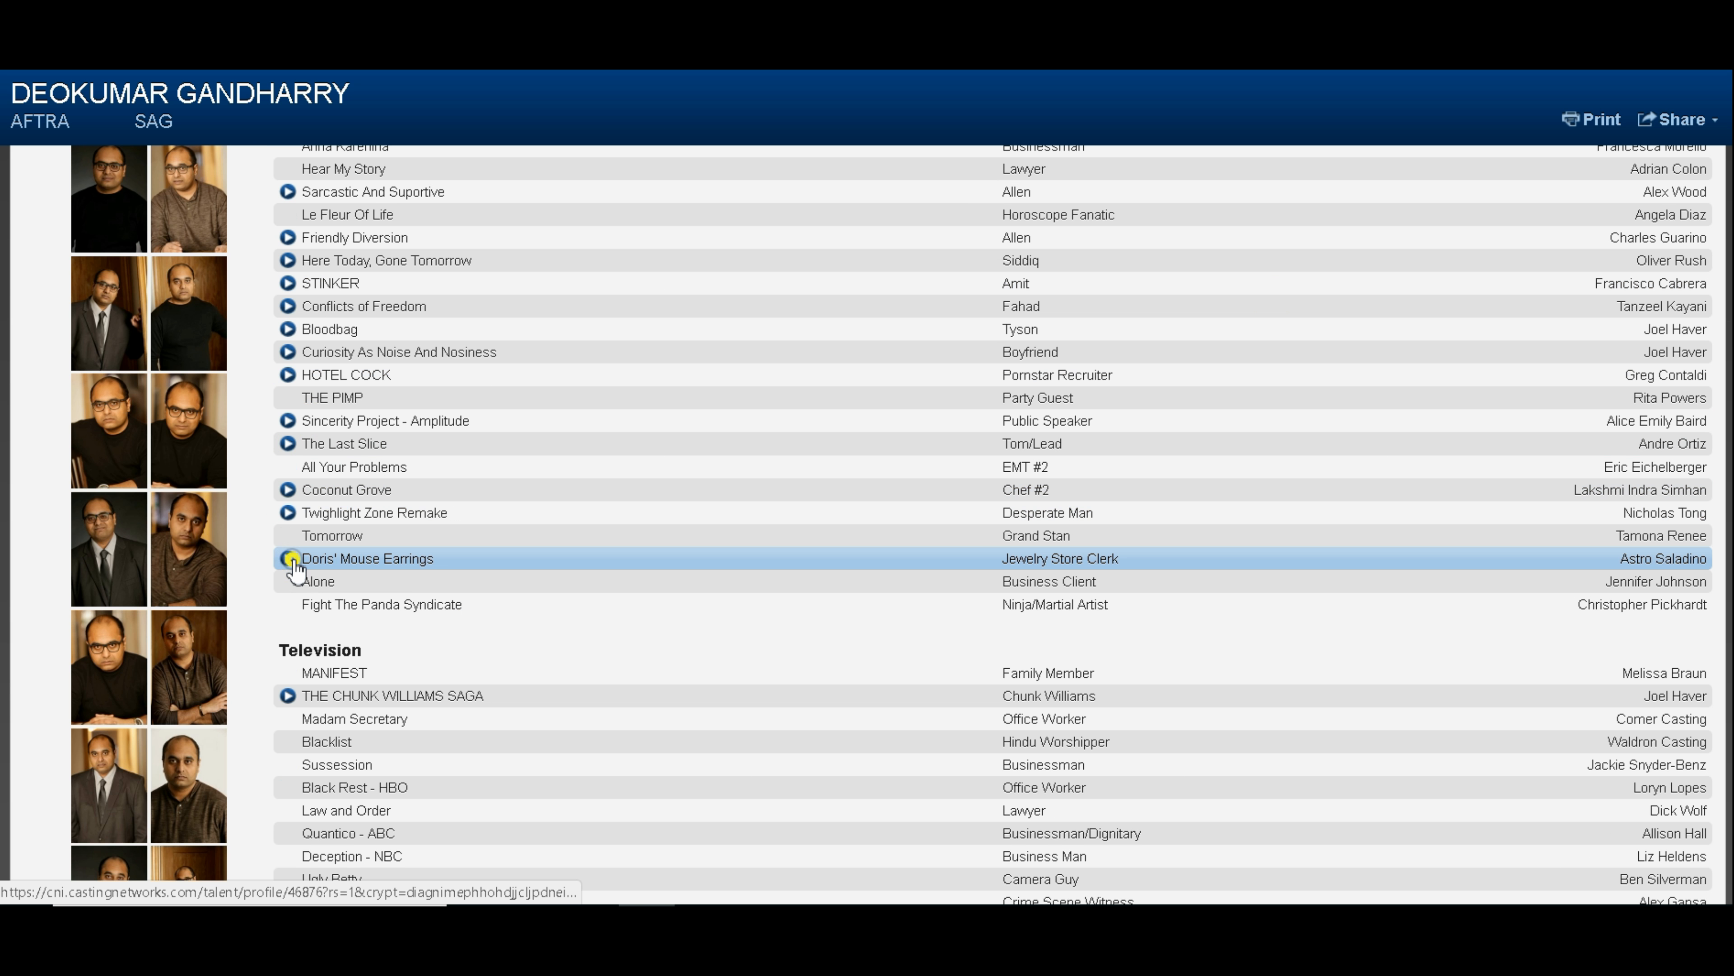
pyautogui.click(287, 557)
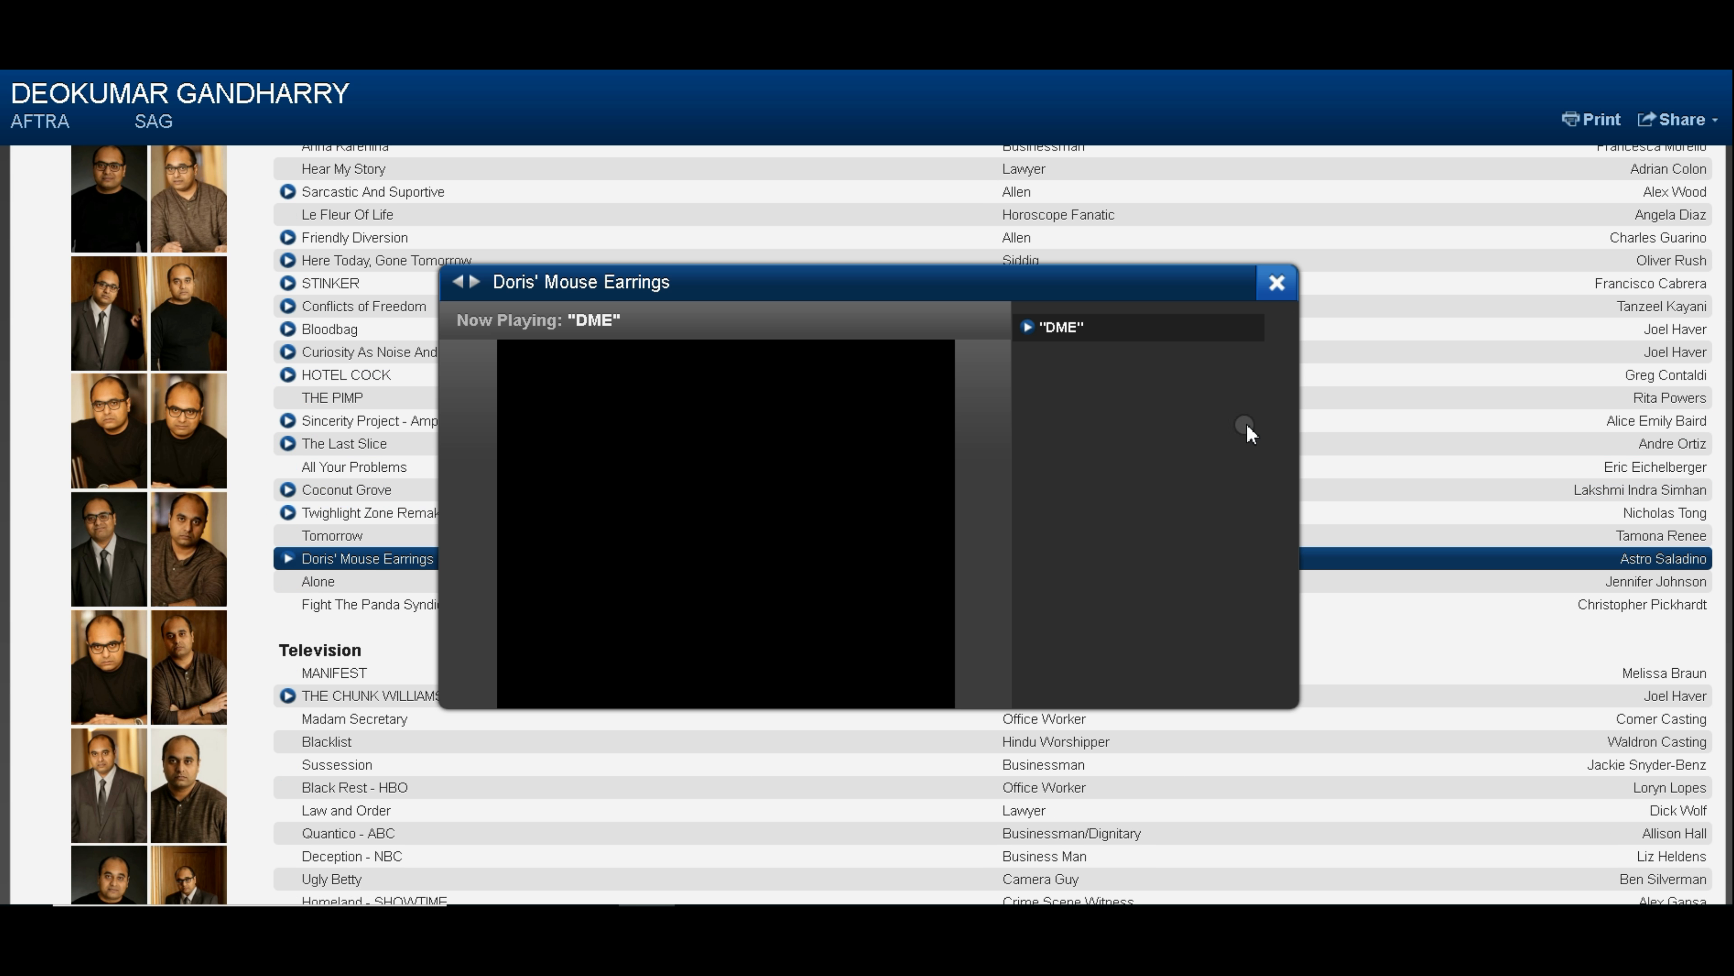
# Close Doris' Mouse Earrings, watch part of THE CHUNK WILLIAMS SAGA clip skipping ahead, then close it.
pyautogui.click(1276, 282)
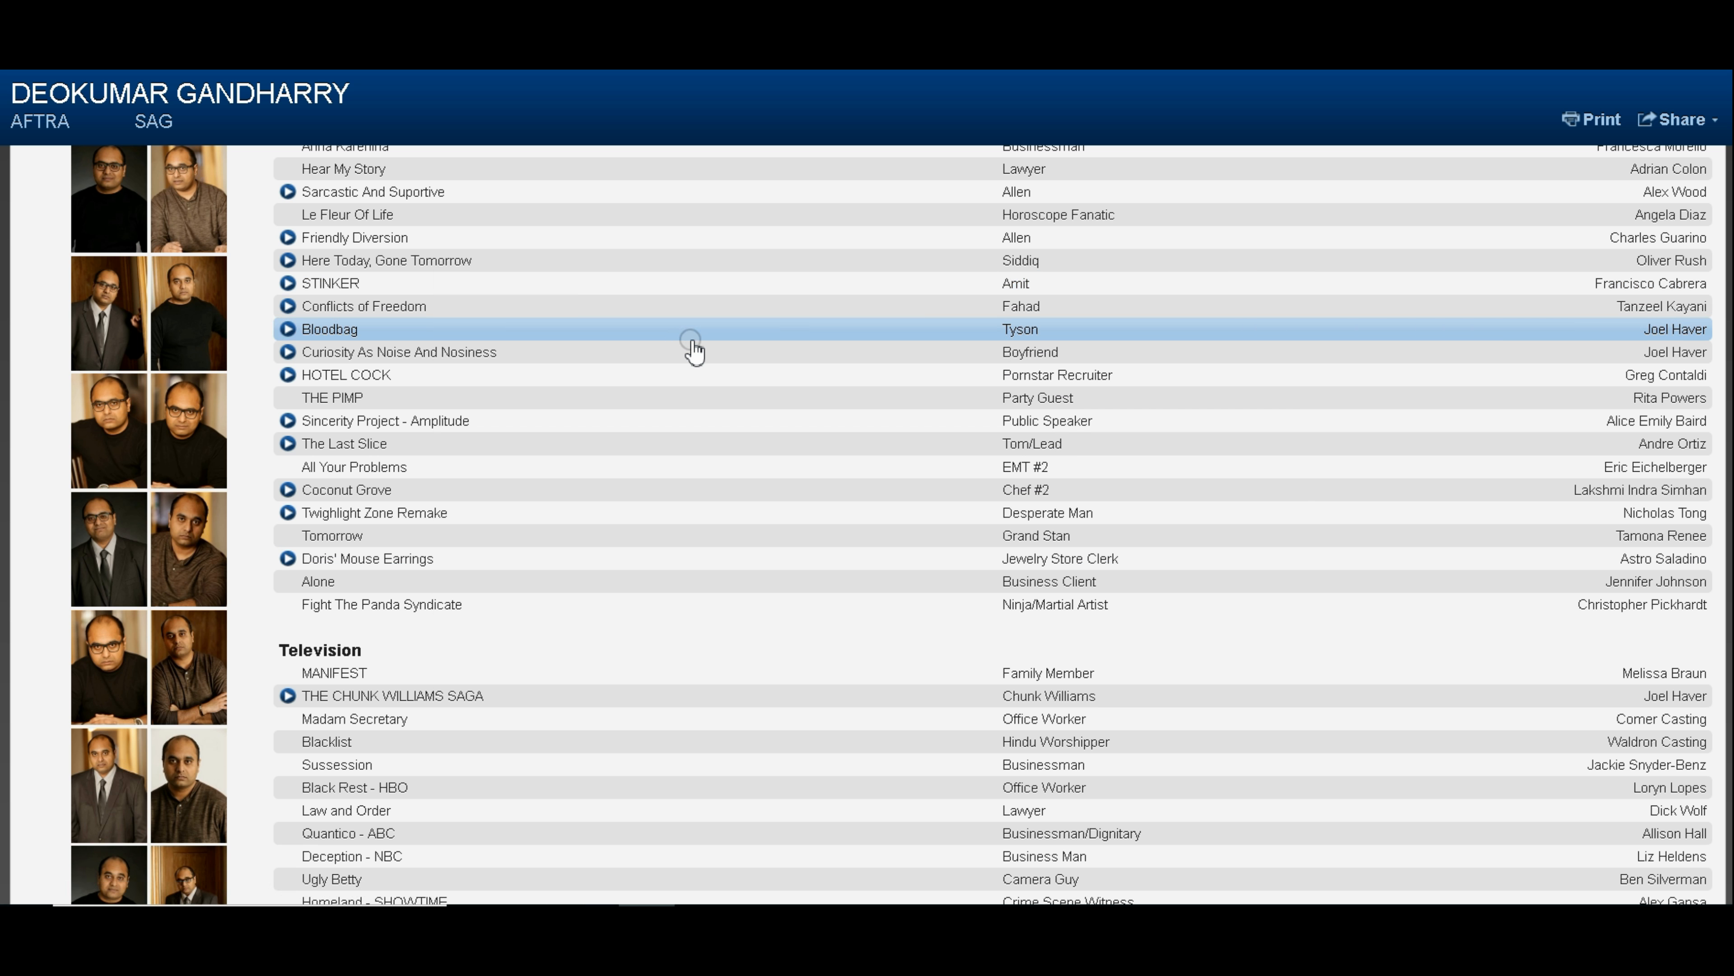
pyautogui.click(286, 695)
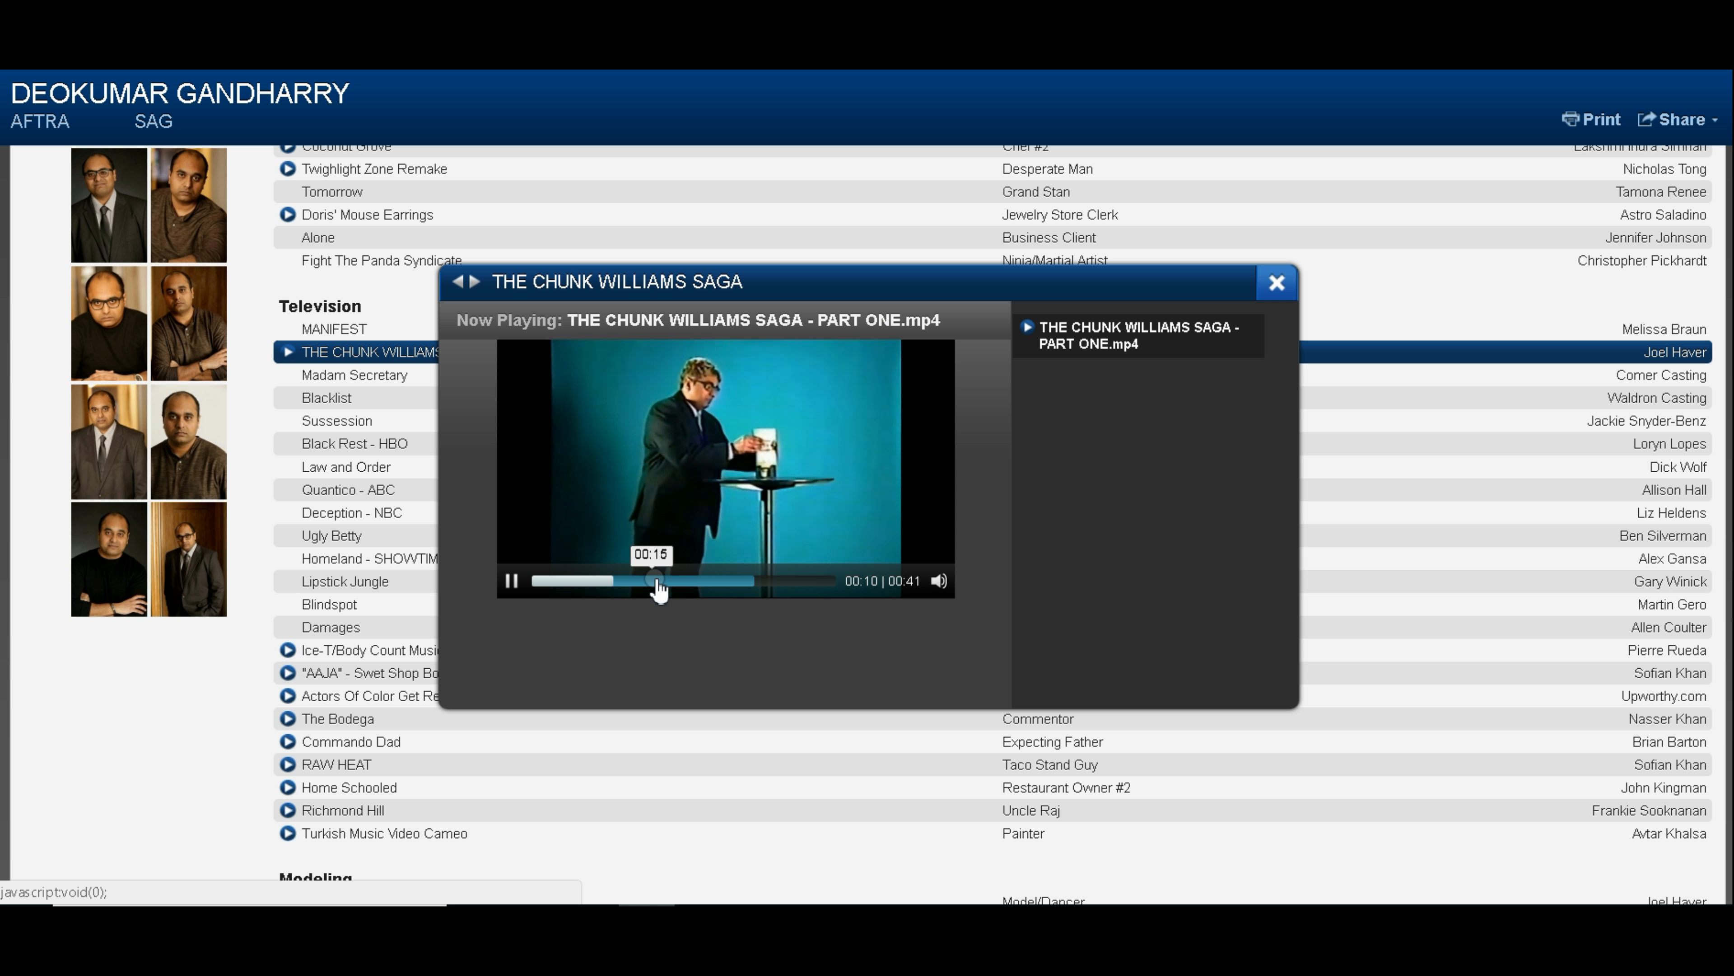
pyautogui.moveTo(659, 581); pyautogui.dragTo(708, 581)
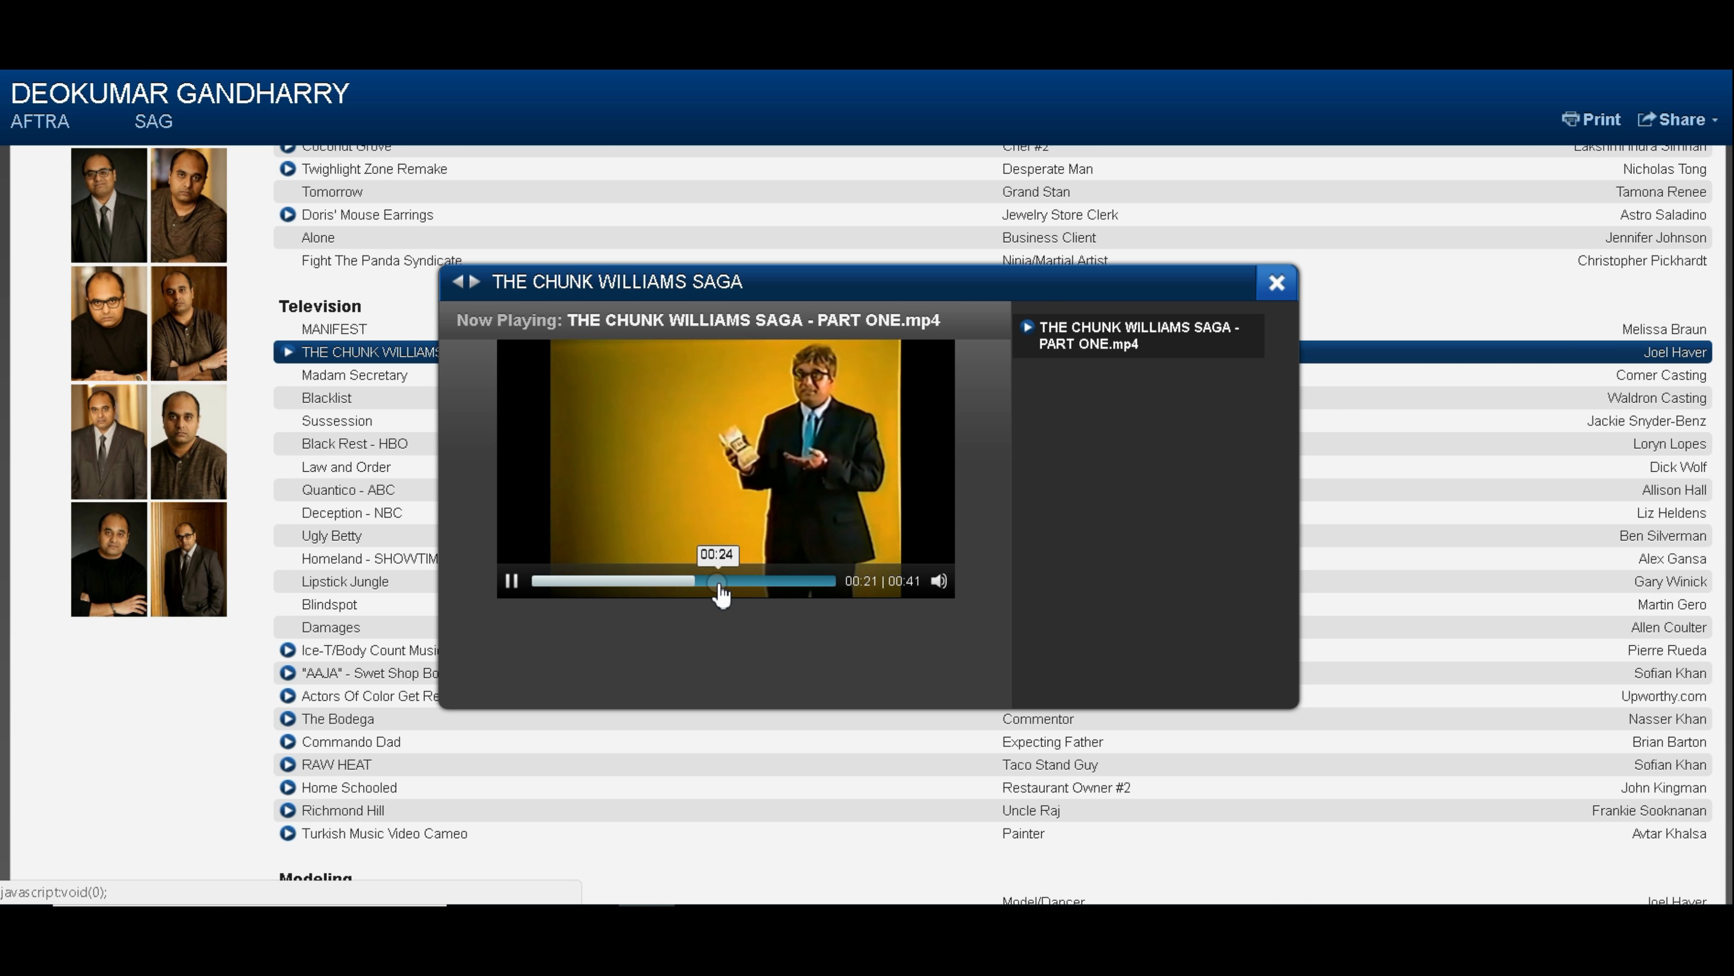
pyautogui.click(1276, 282)
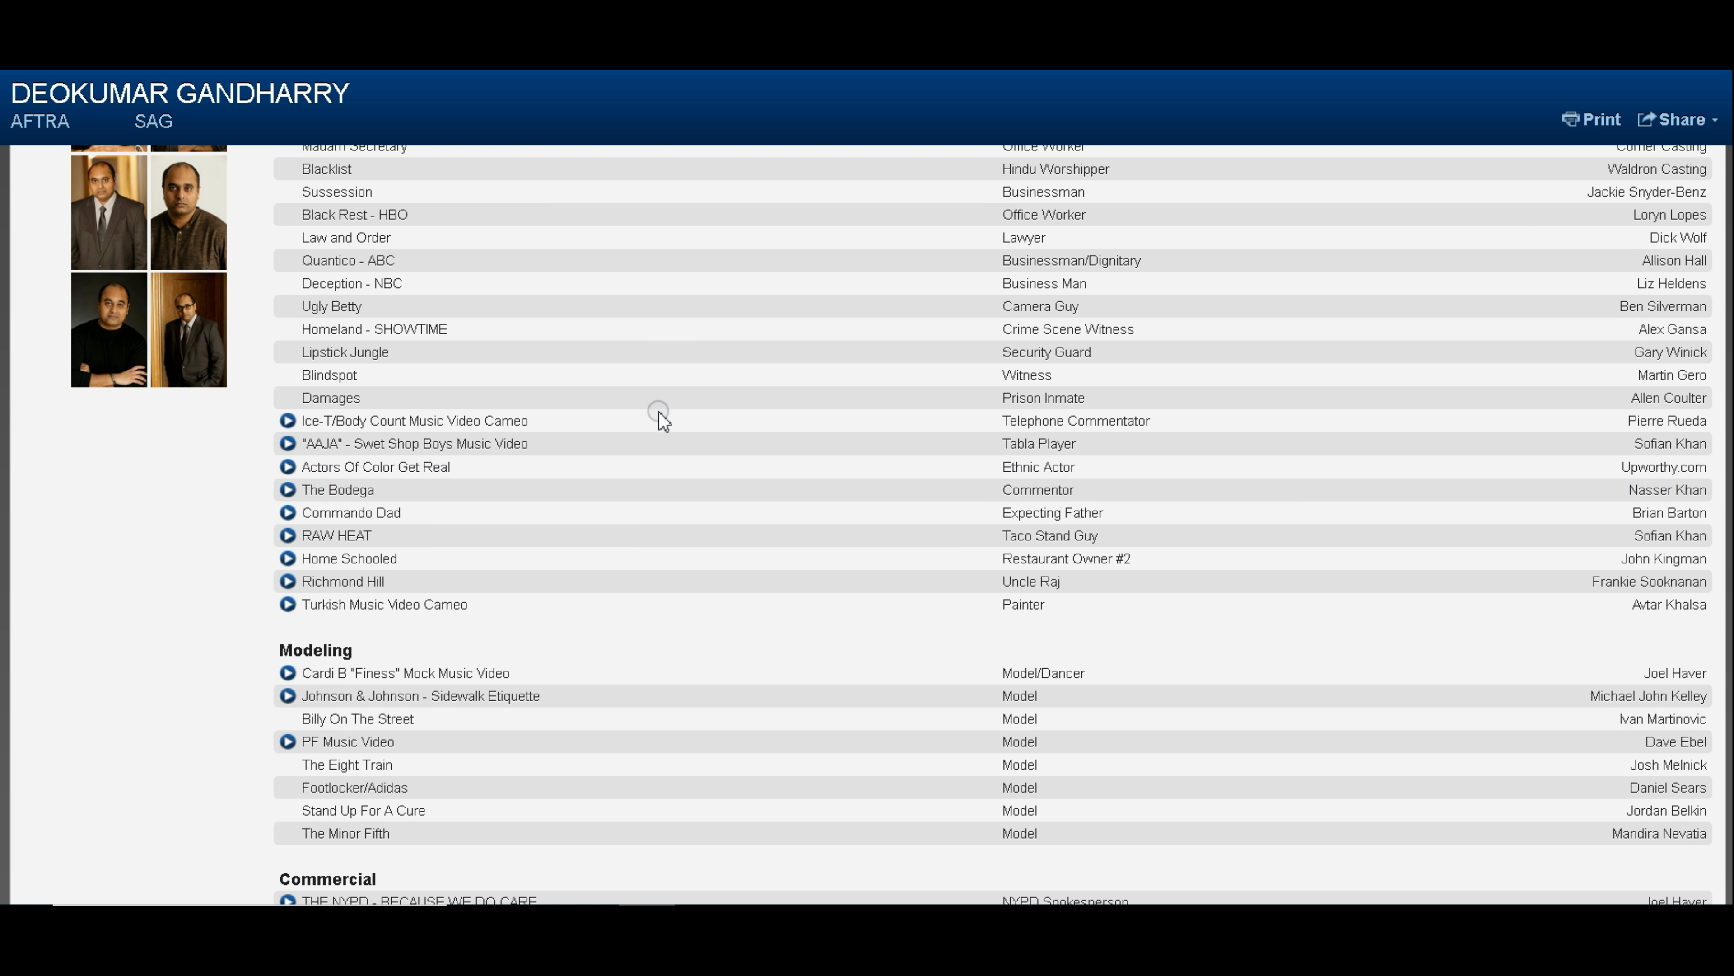
# Preview and close the AAJA Swet Shop Boys music video, then the VICKS DayQuil Severe Commercial.
pyautogui.click(286, 443)
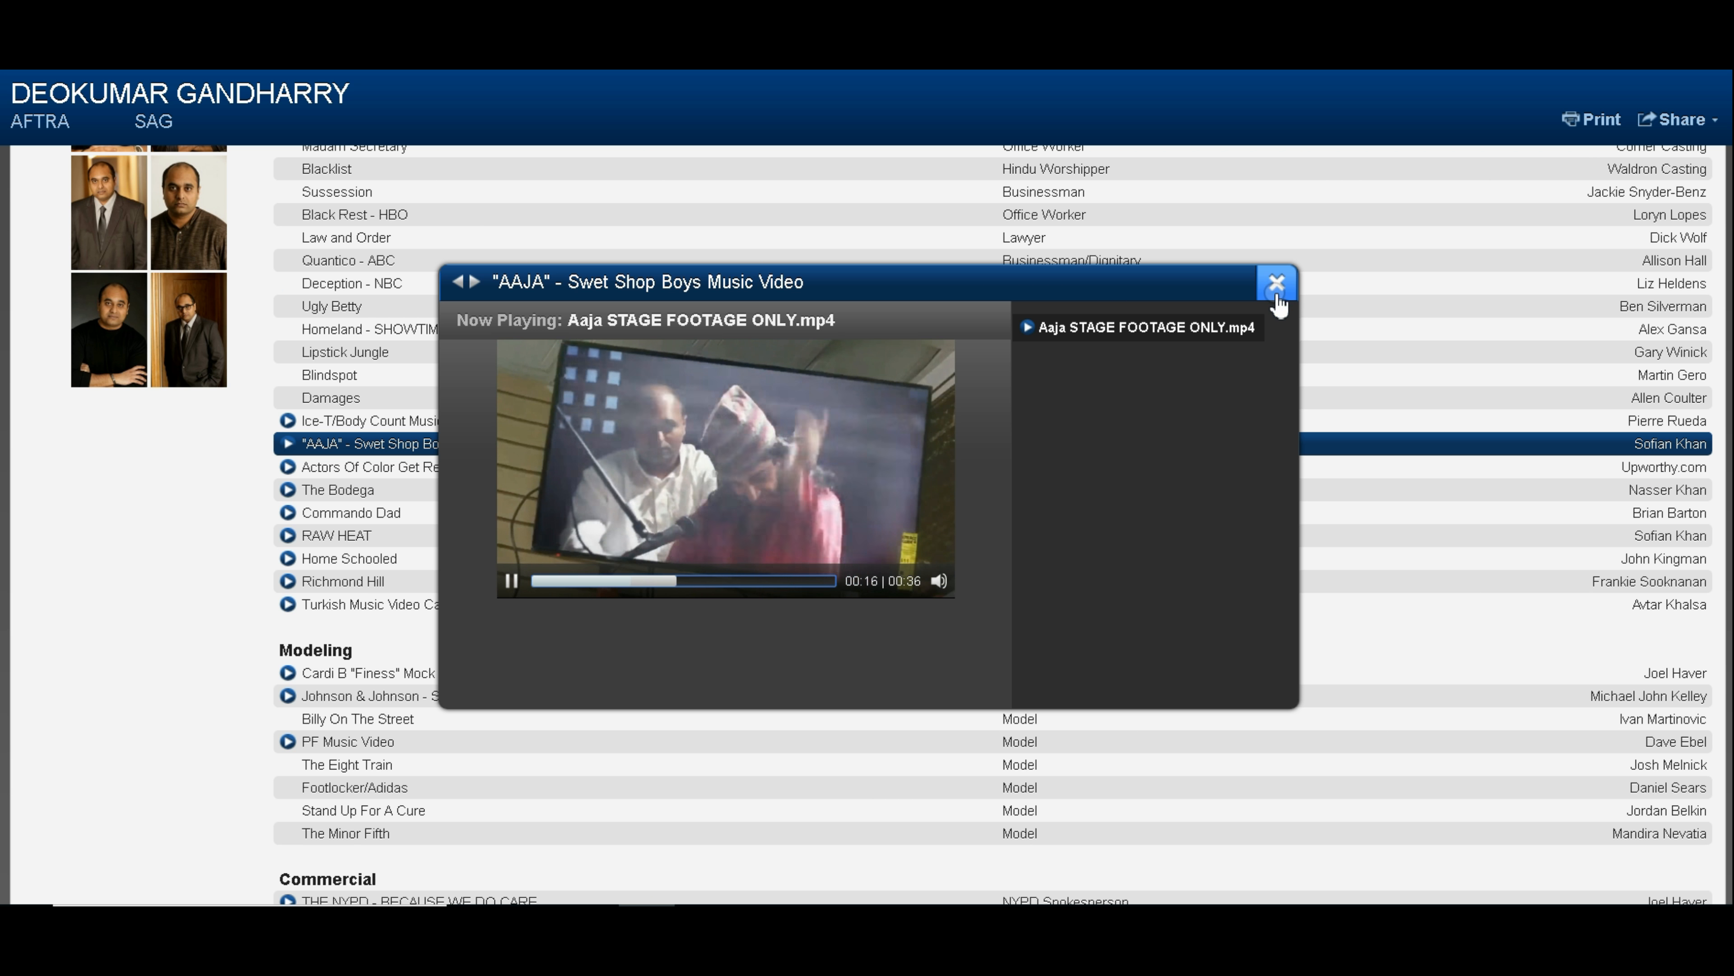
pyautogui.click(1274, 282)
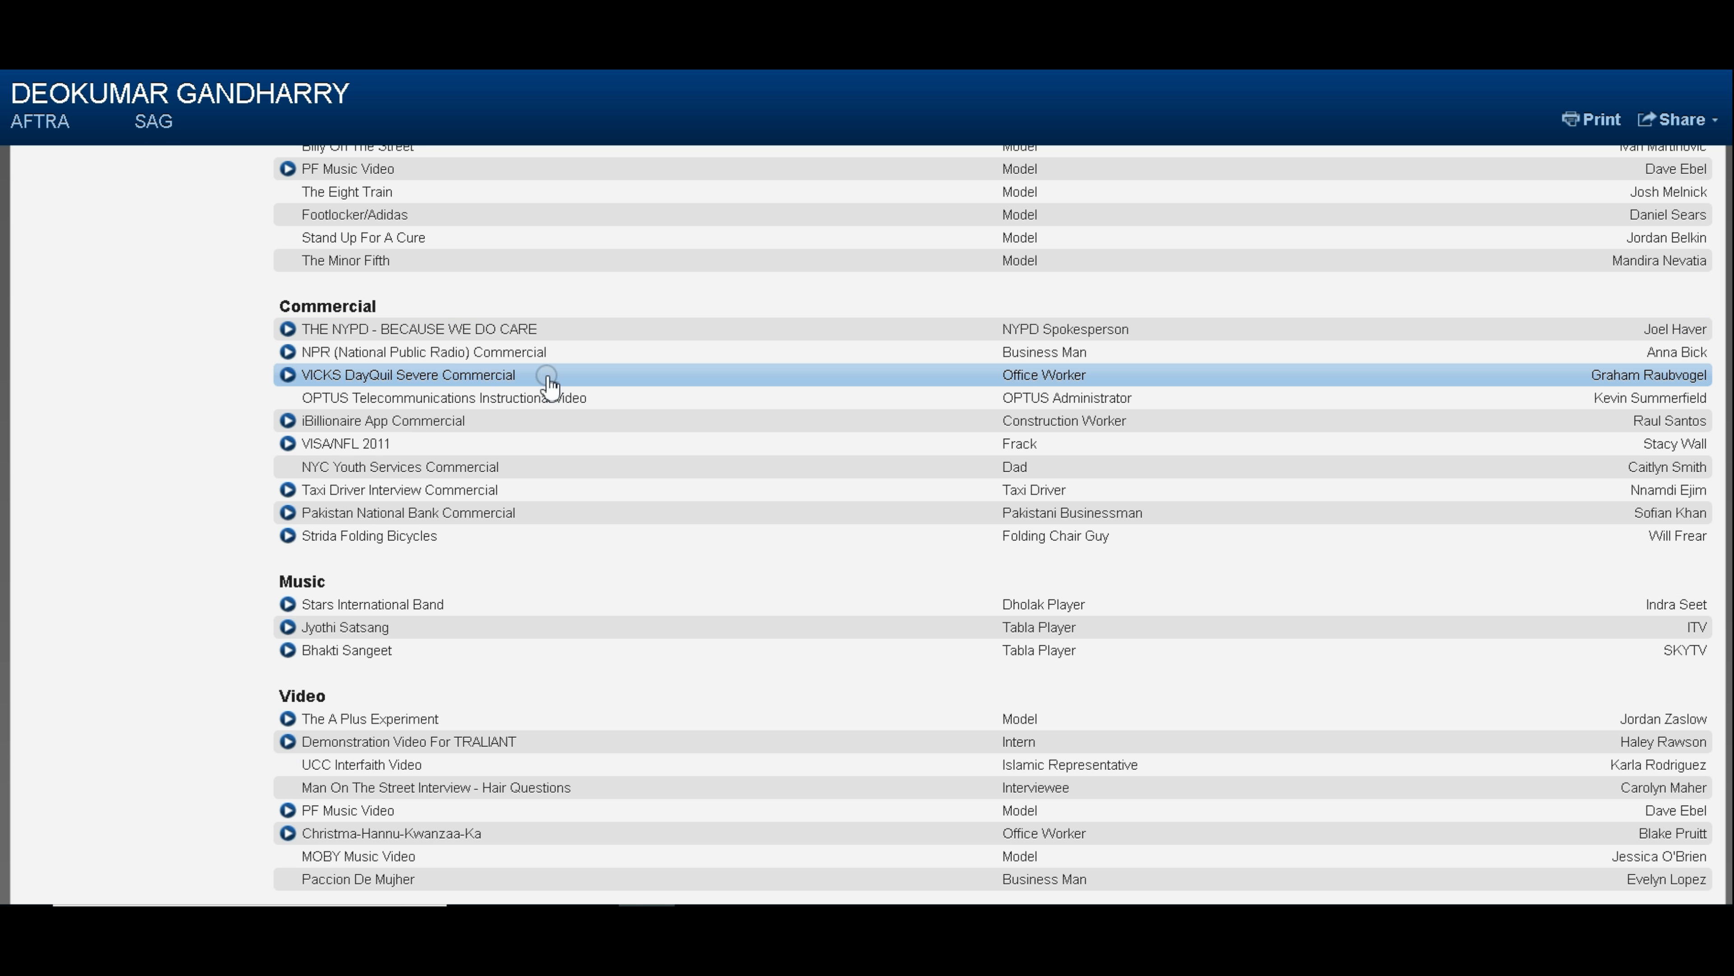
pyautogui.click(285, 375)
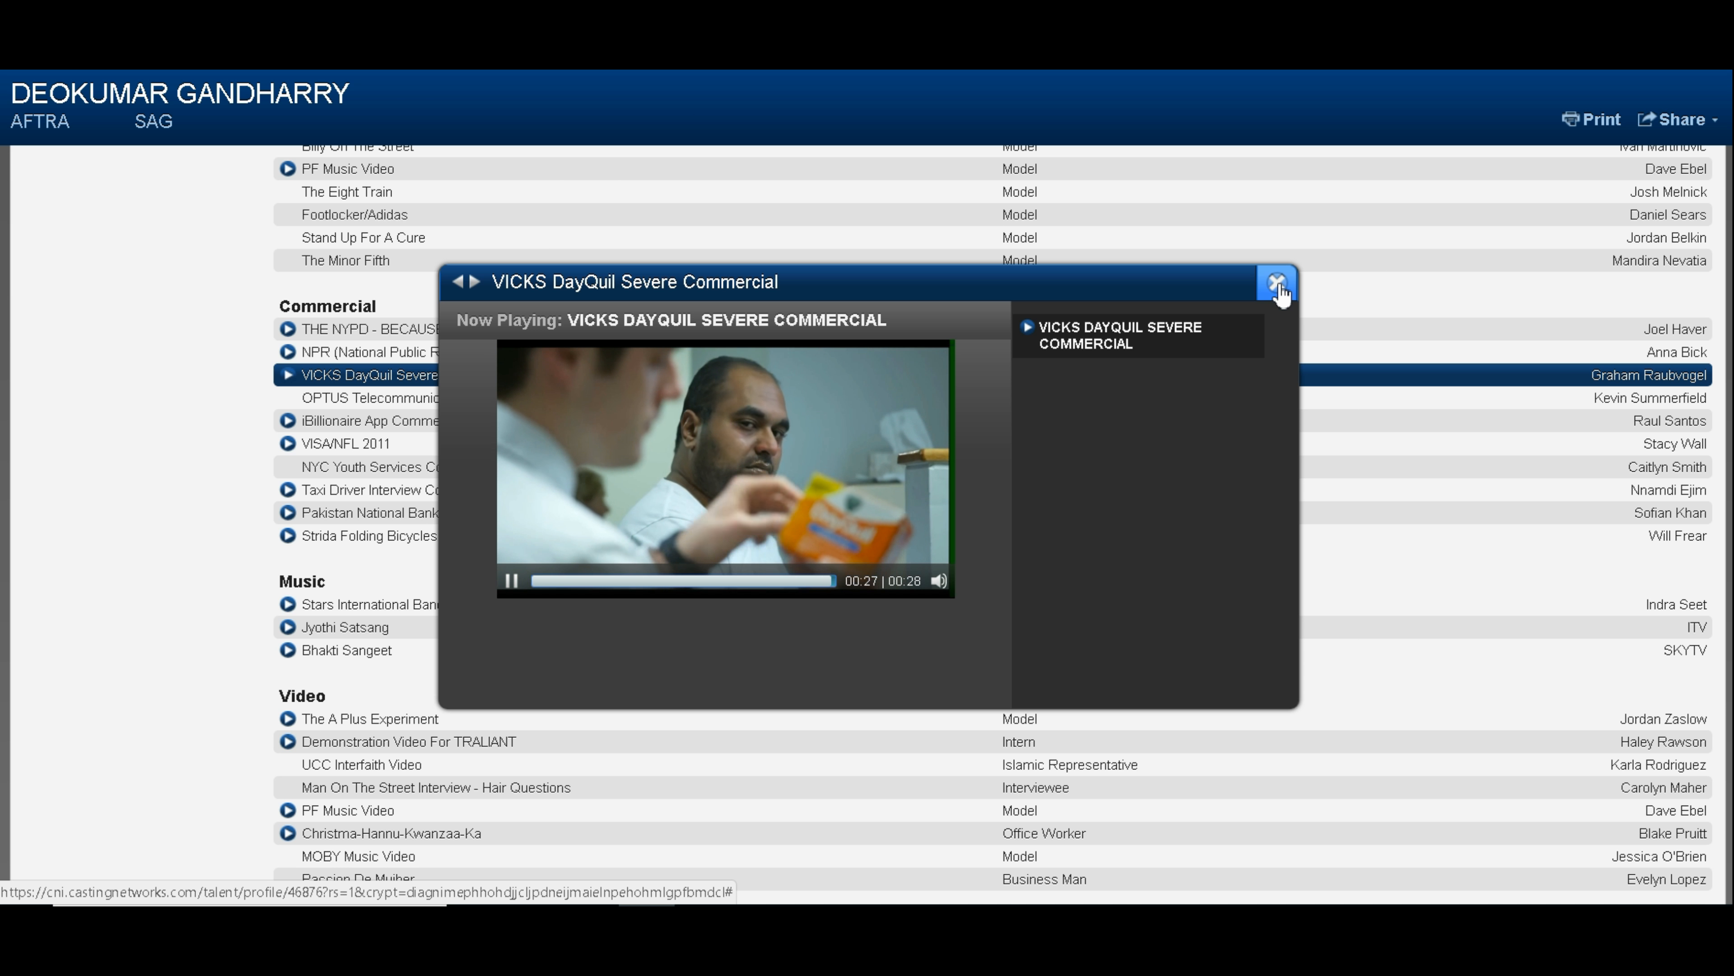
pyautogui.click(1275, 283)
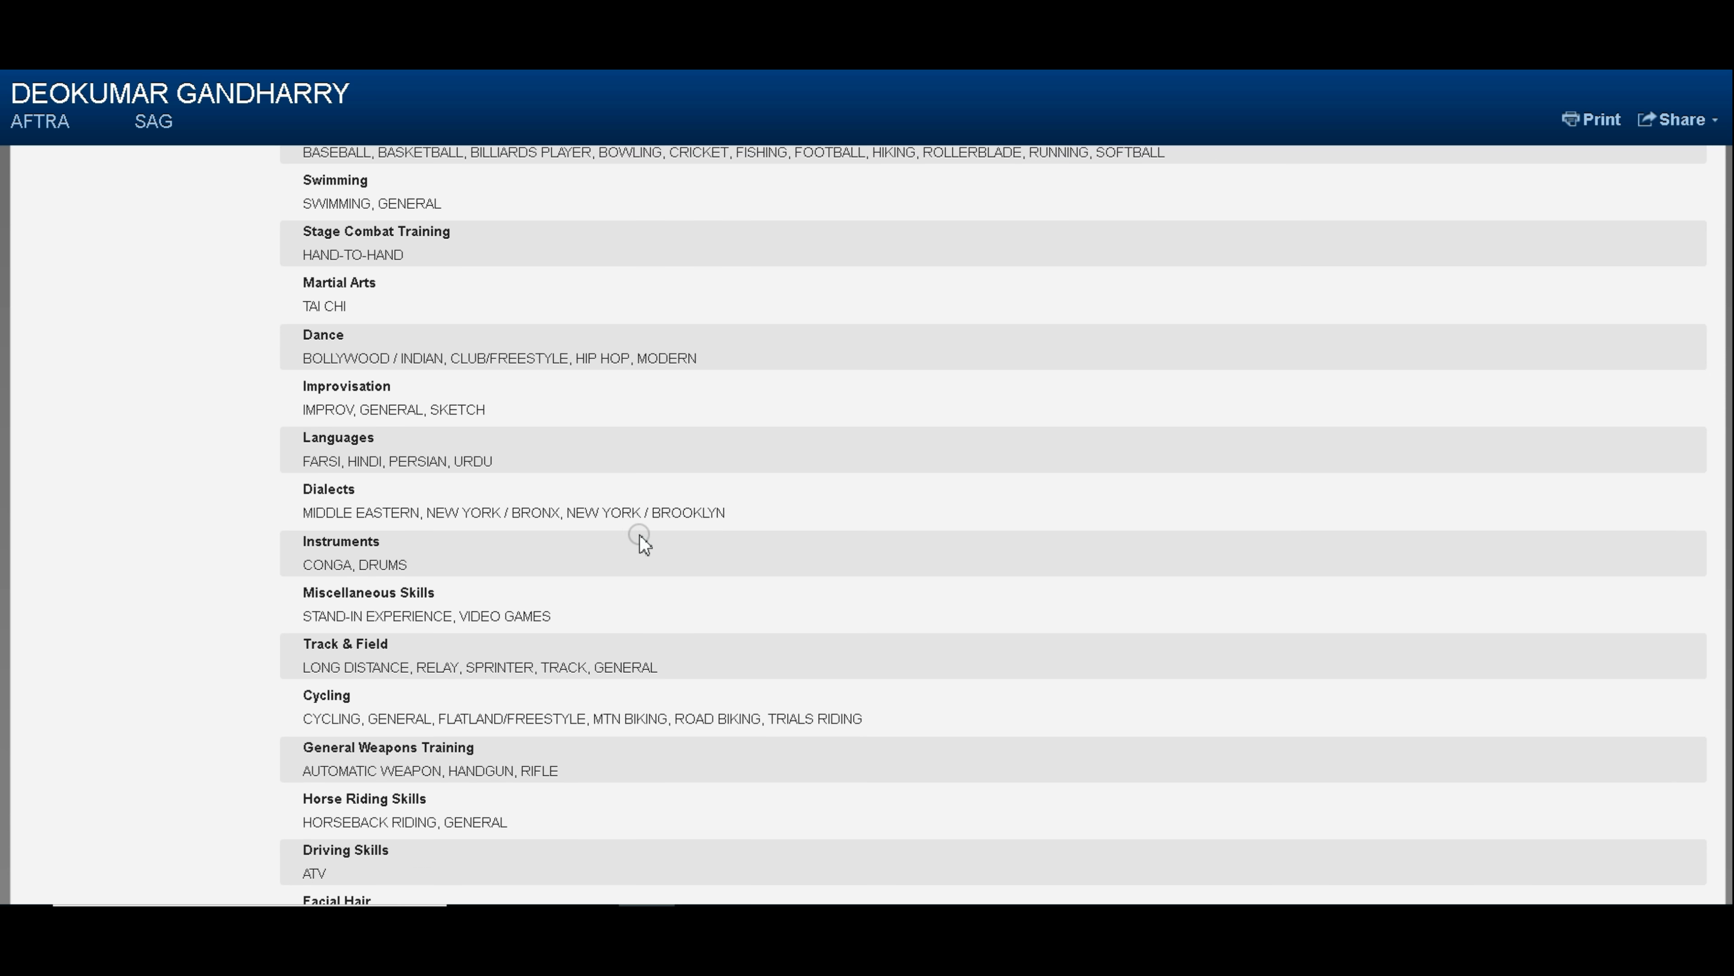
pyautogui.scroll(-3)
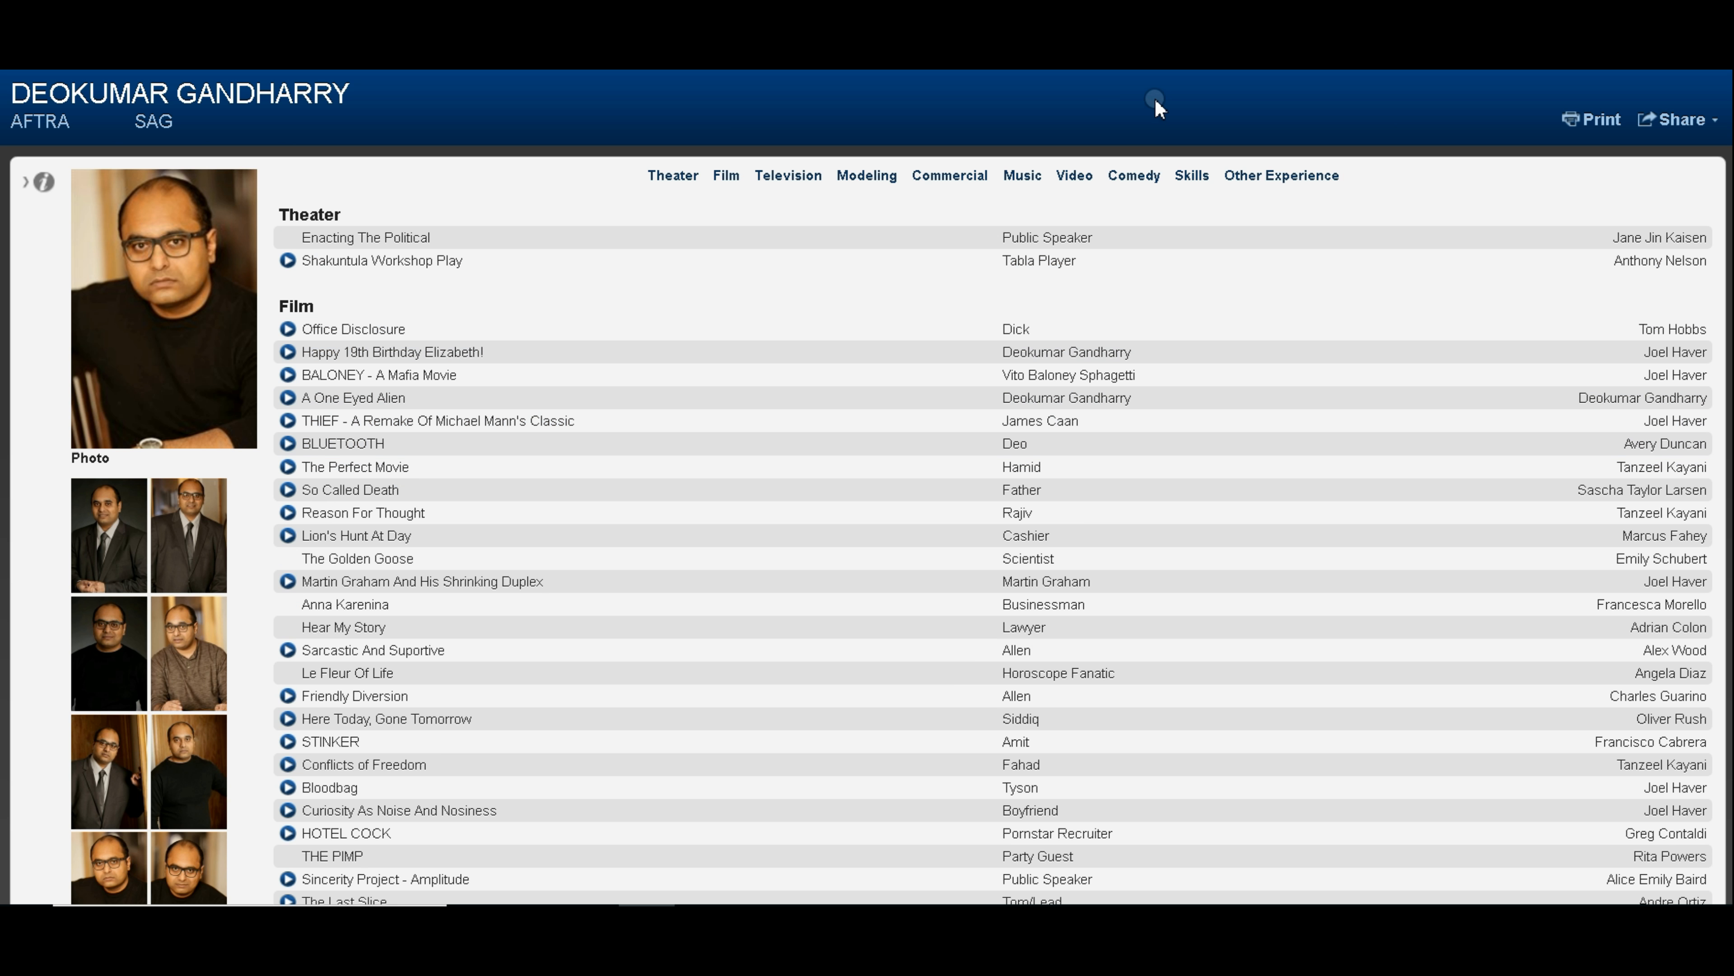
pyautogui.moveTo(992, 132)
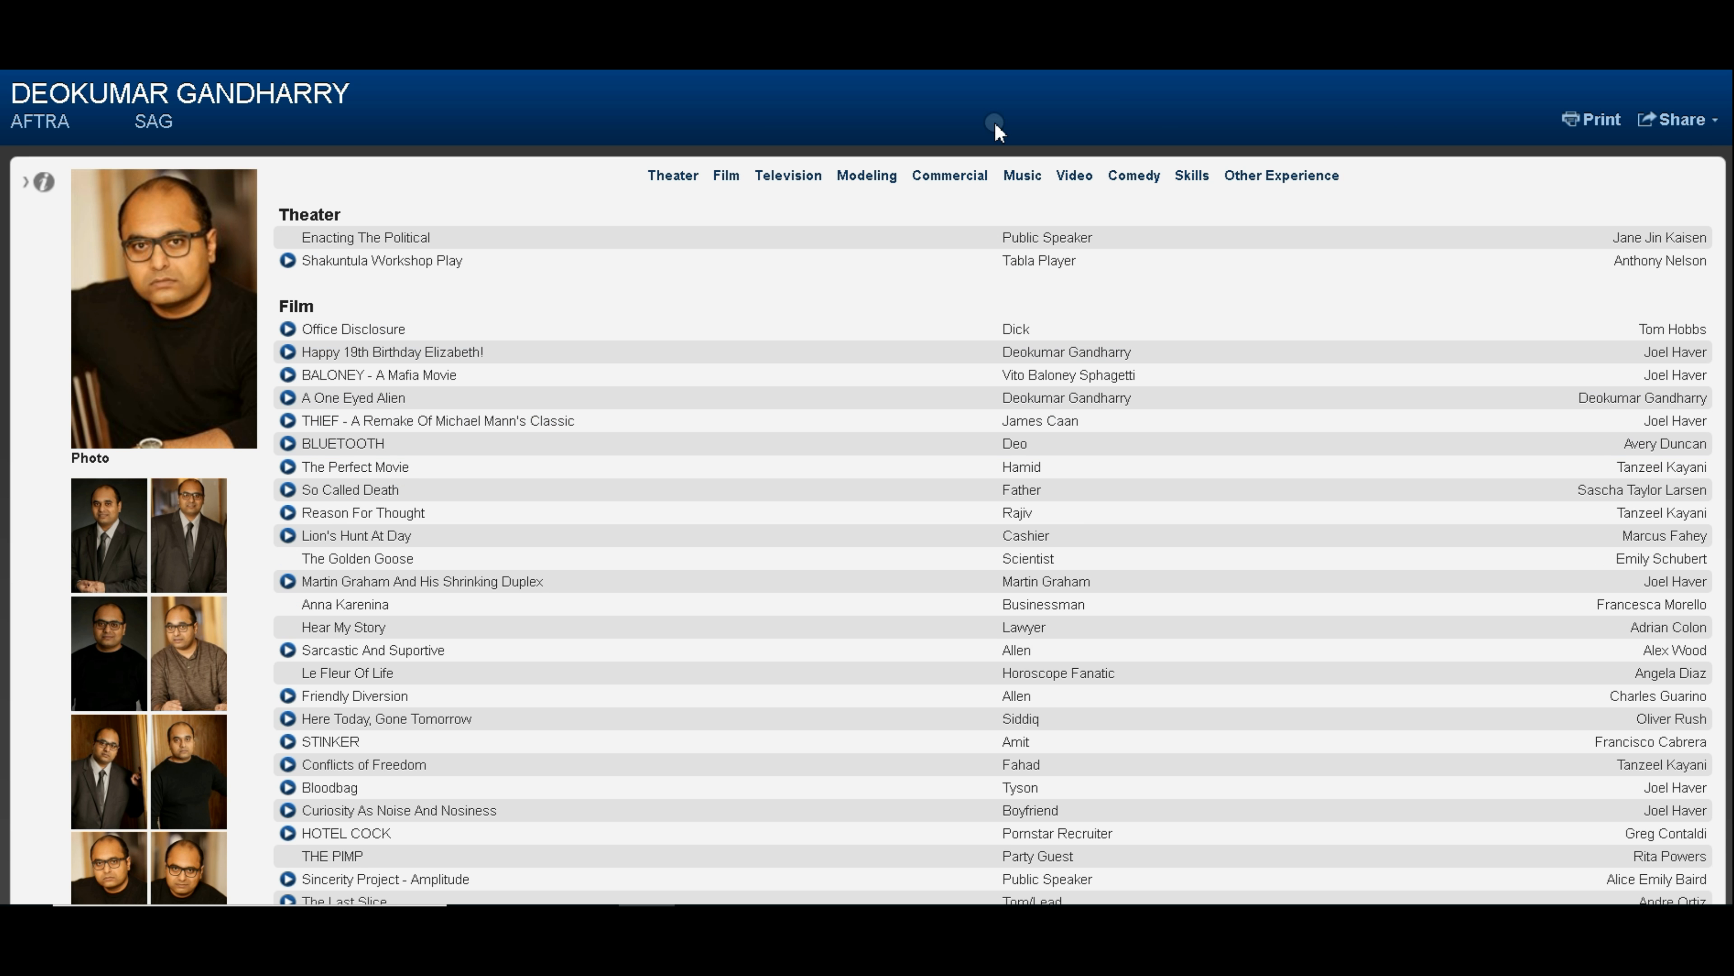
pyautogui.moveTo(800, 235)
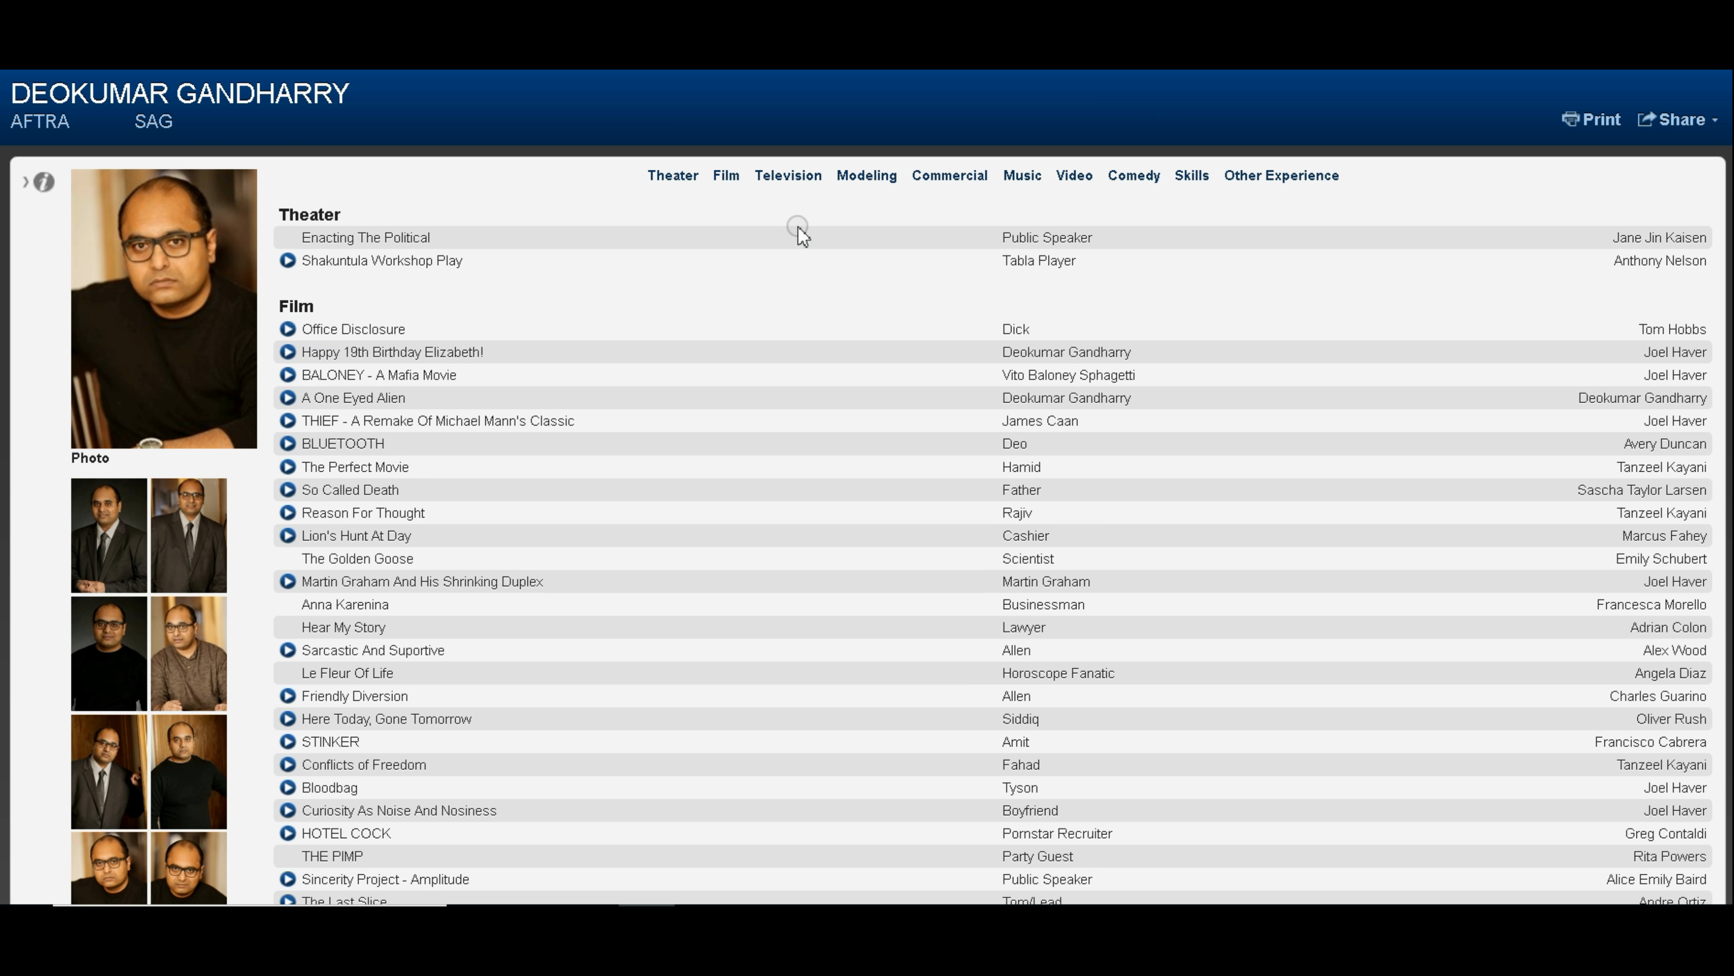
pyautogui.scroll(-3)
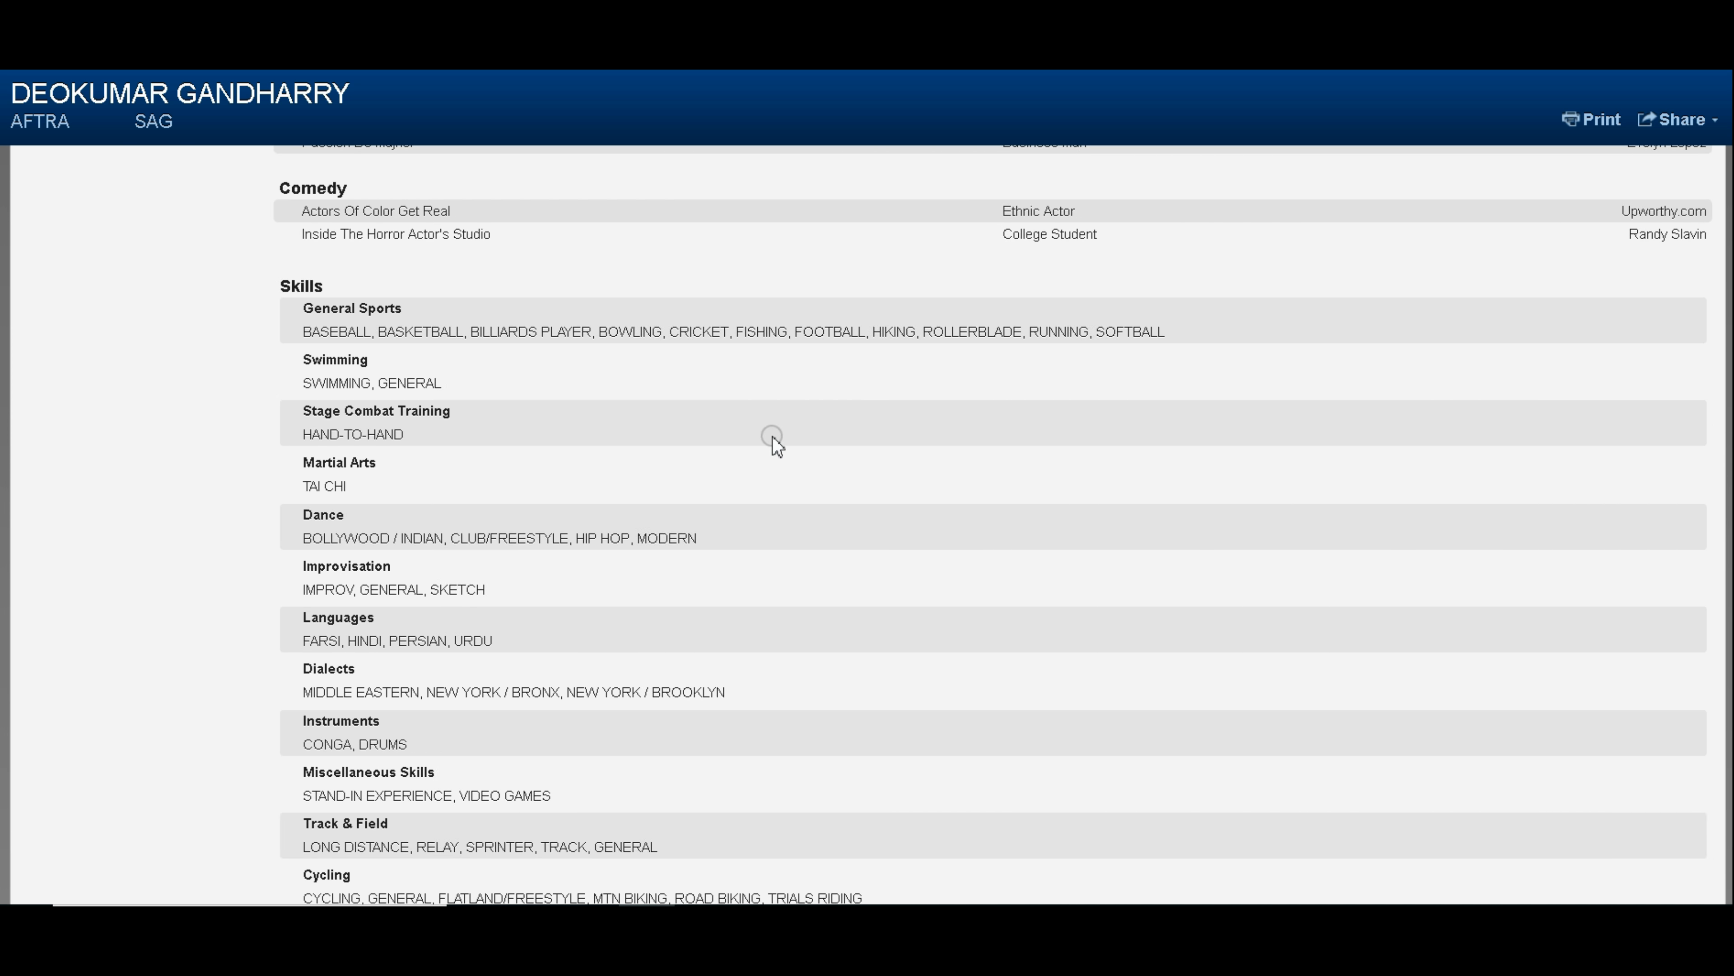
pyautogui.moveTo(224, 436)
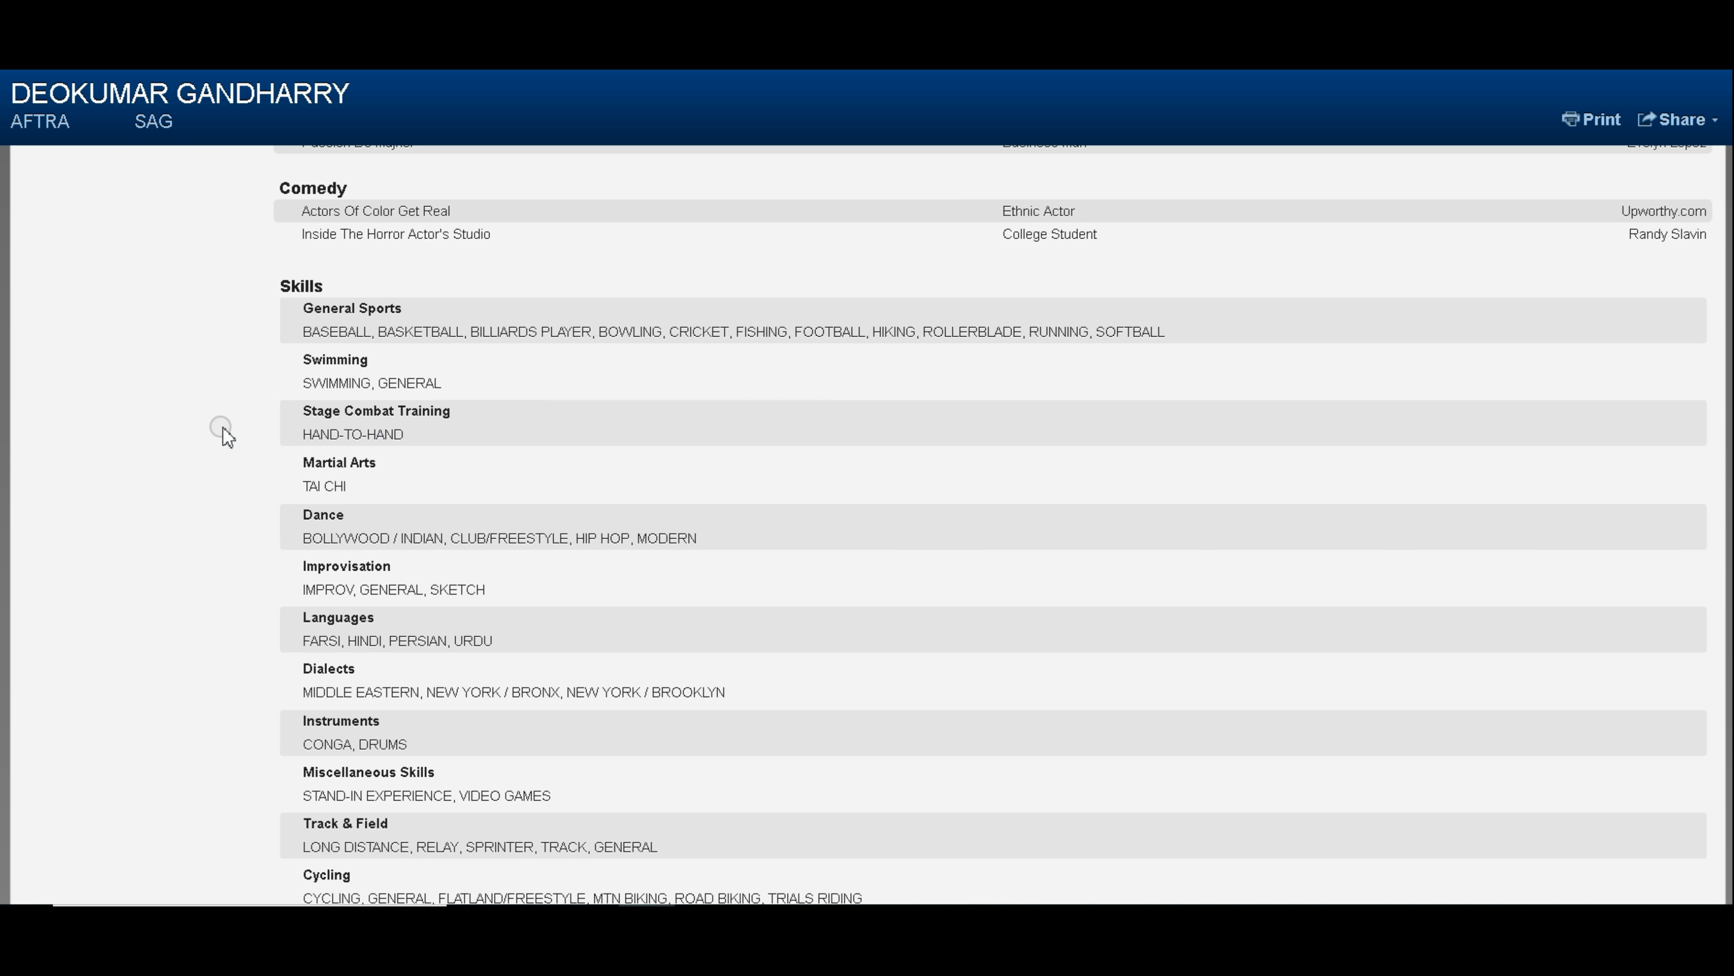